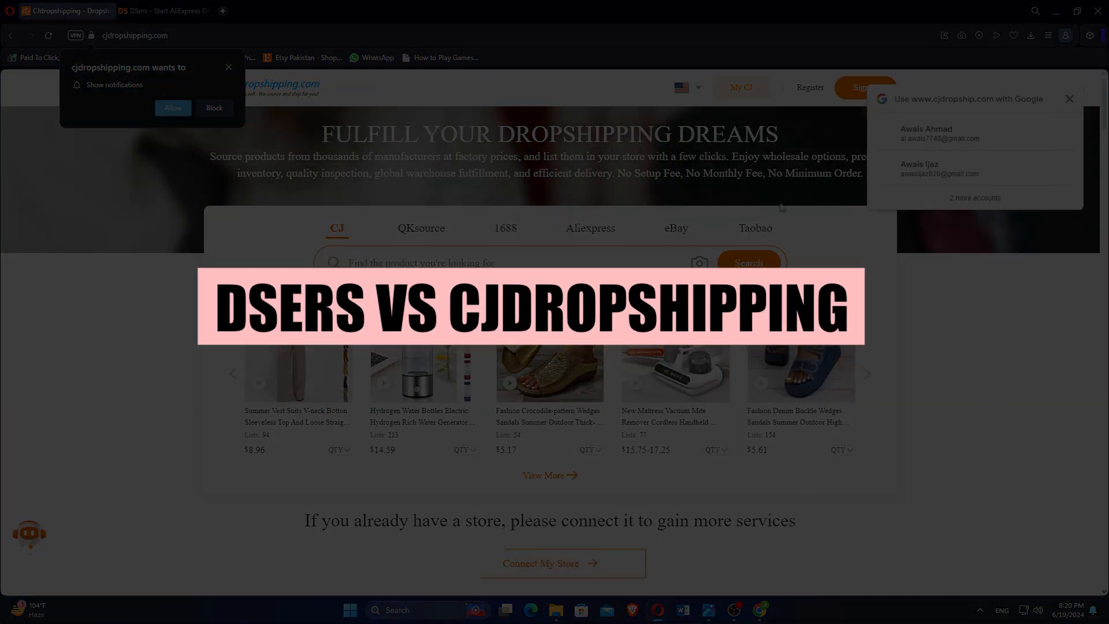
Scroll the CJdropshipping homepage through stats, services, advantages and Elites to Track Package and shipping partners.
scroll("down", 3)
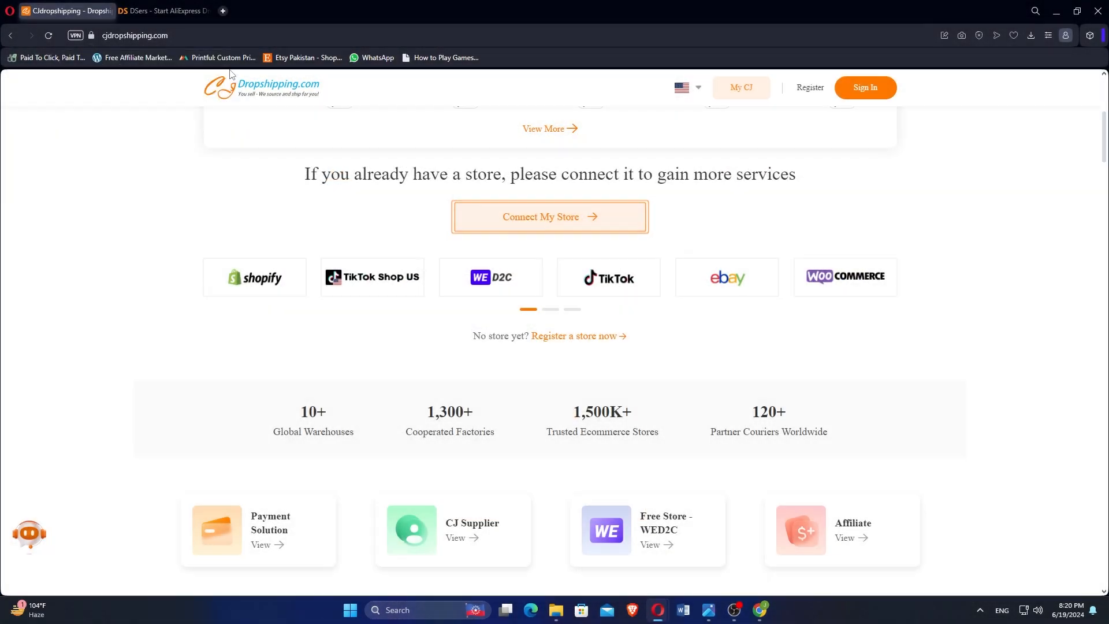
scroll("down", 3)
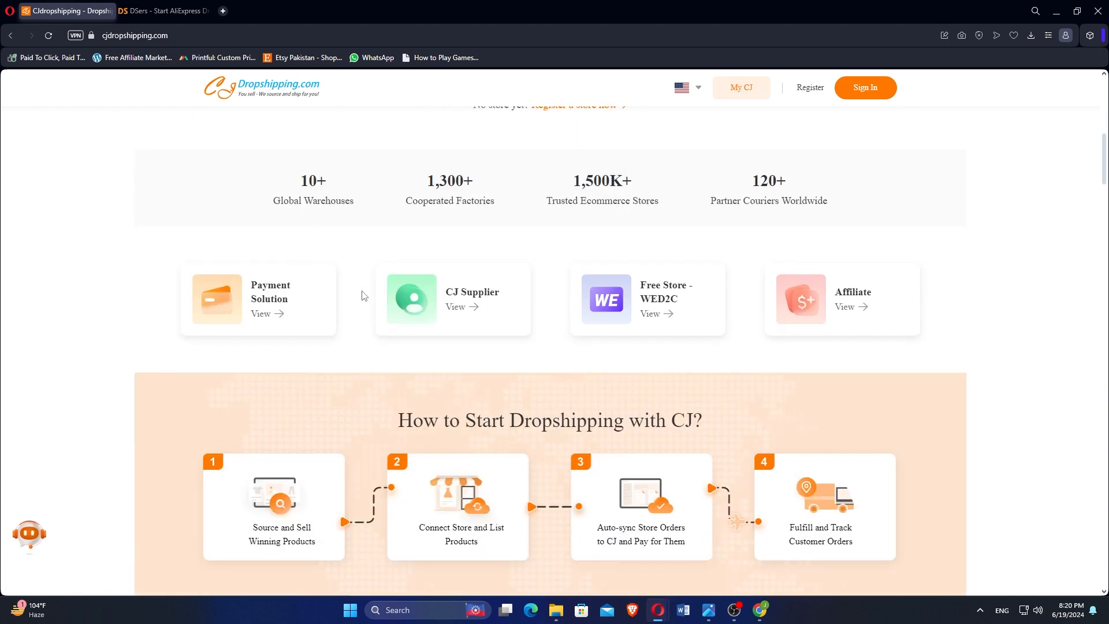
scroll("down", 3)
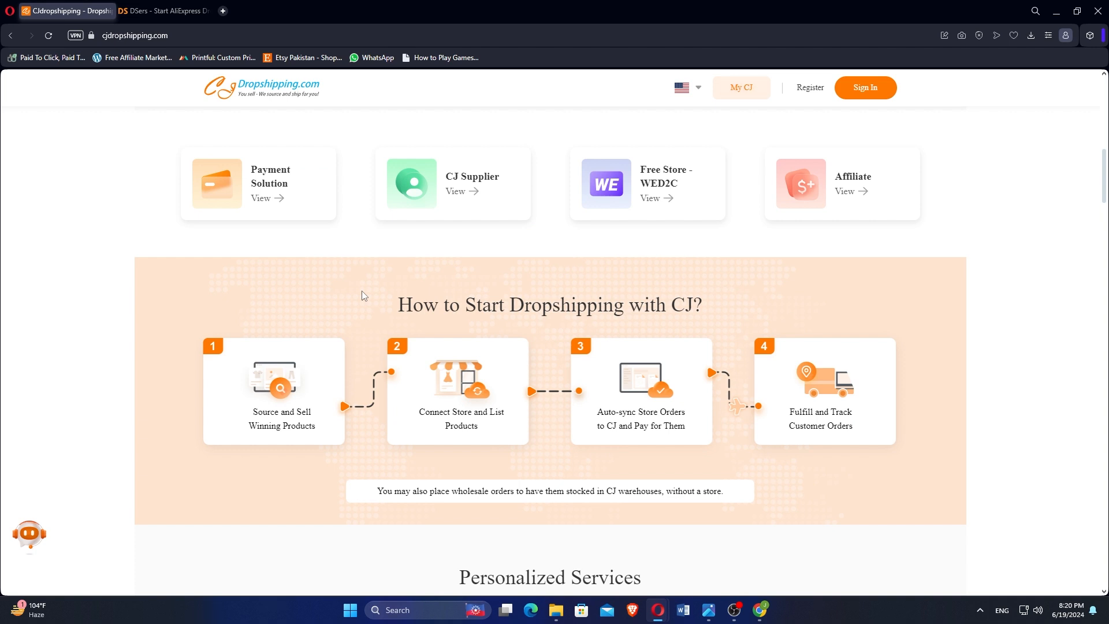
scroll("down", 3)
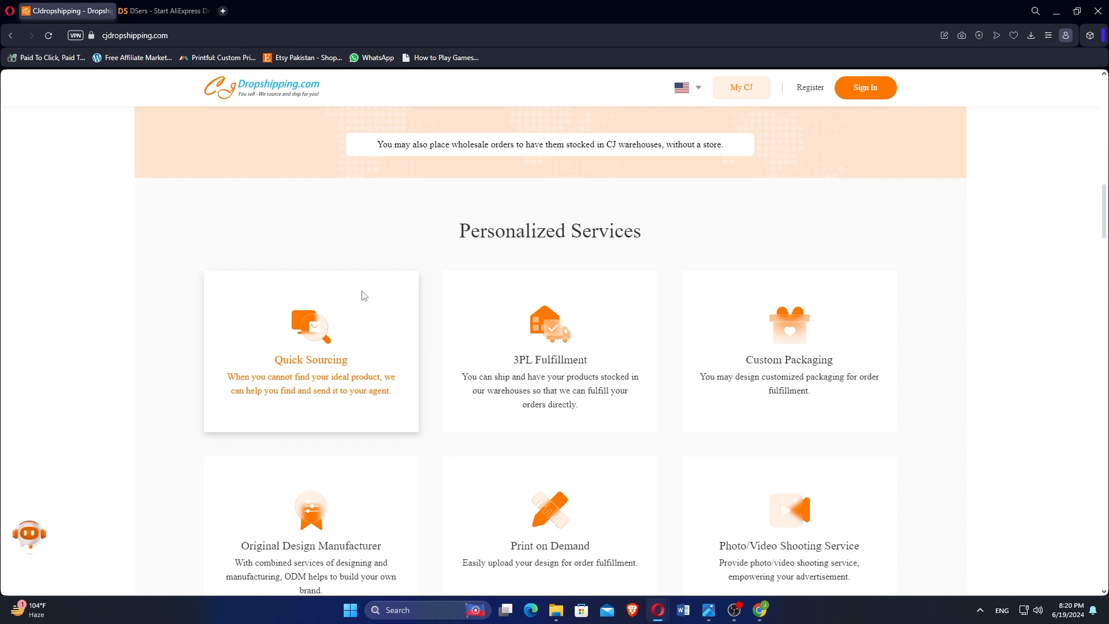
scroll("down", 3)
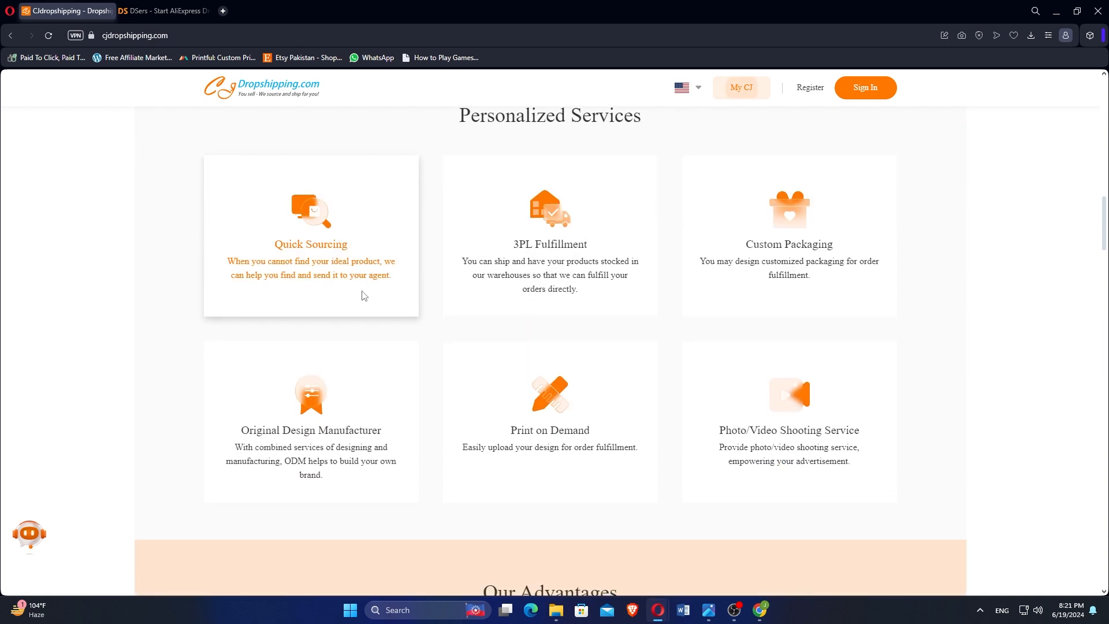
scroll("down", 3)
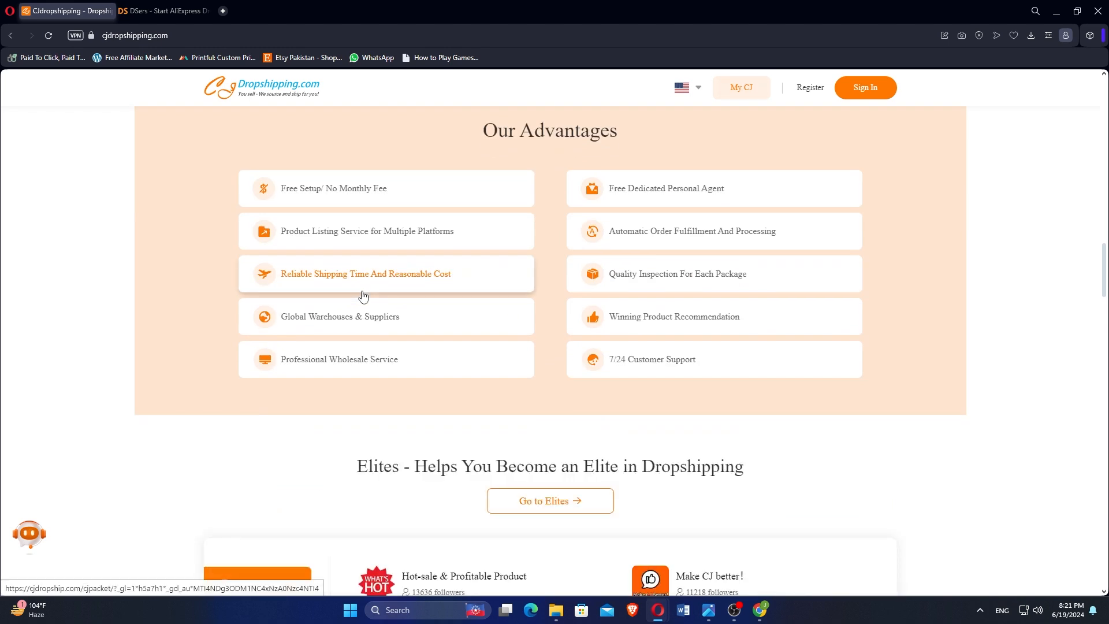
scroll("down", 3)
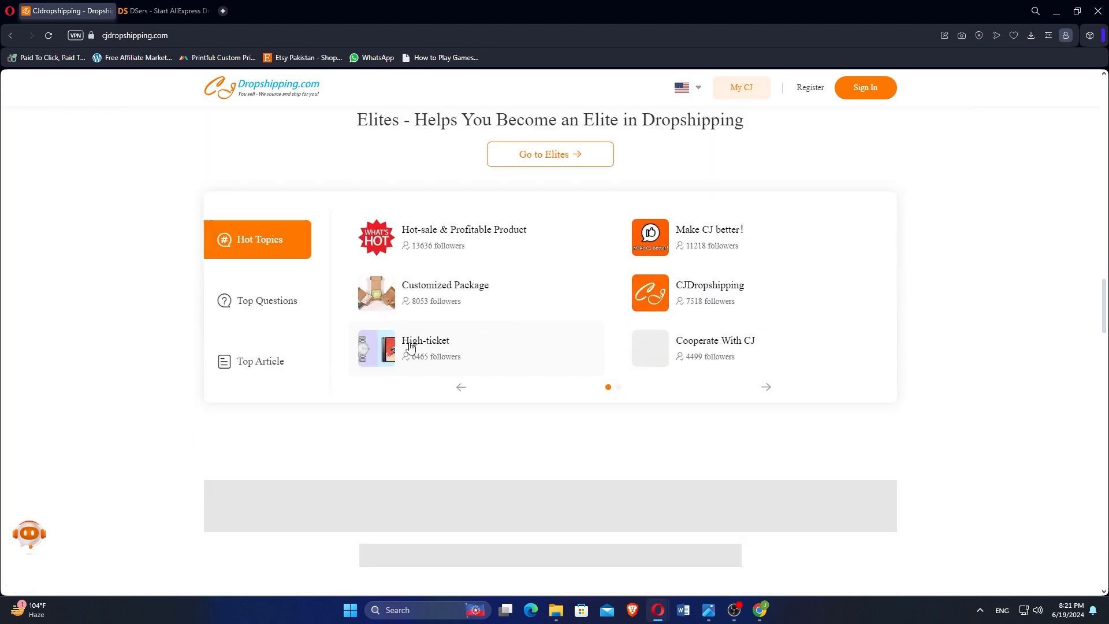
scroll("up", 3)
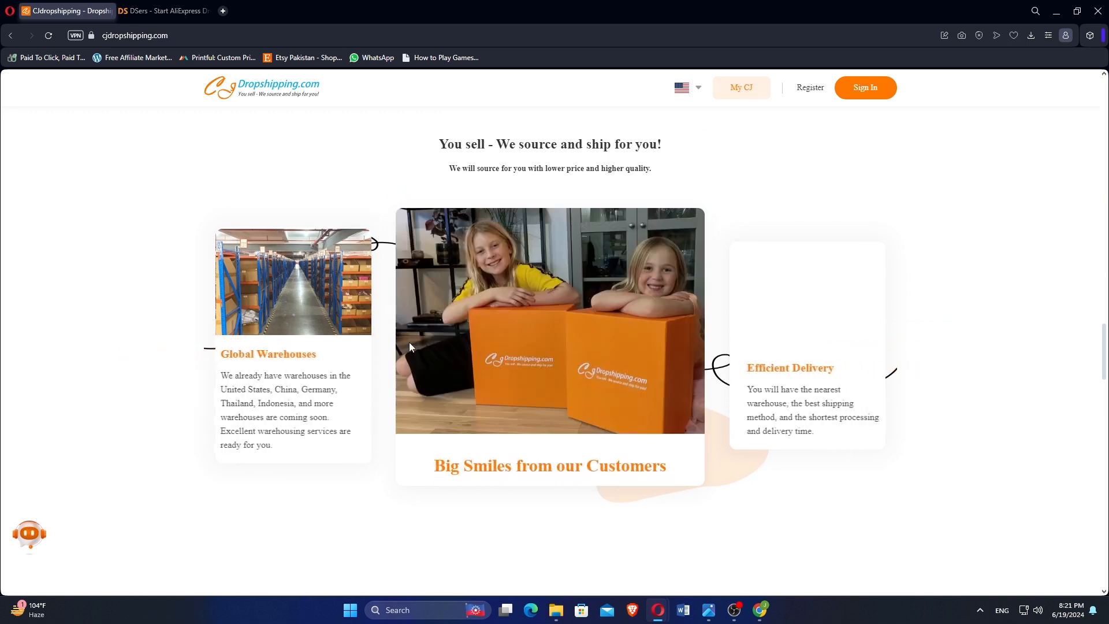
scroll("down", 3)
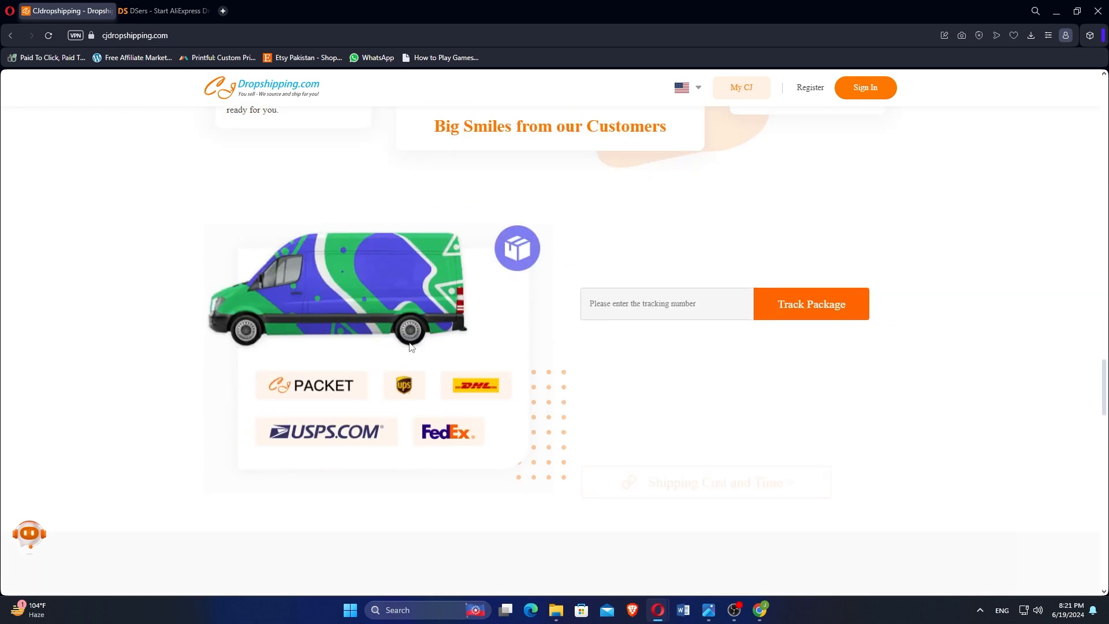
scroll("down", 3)
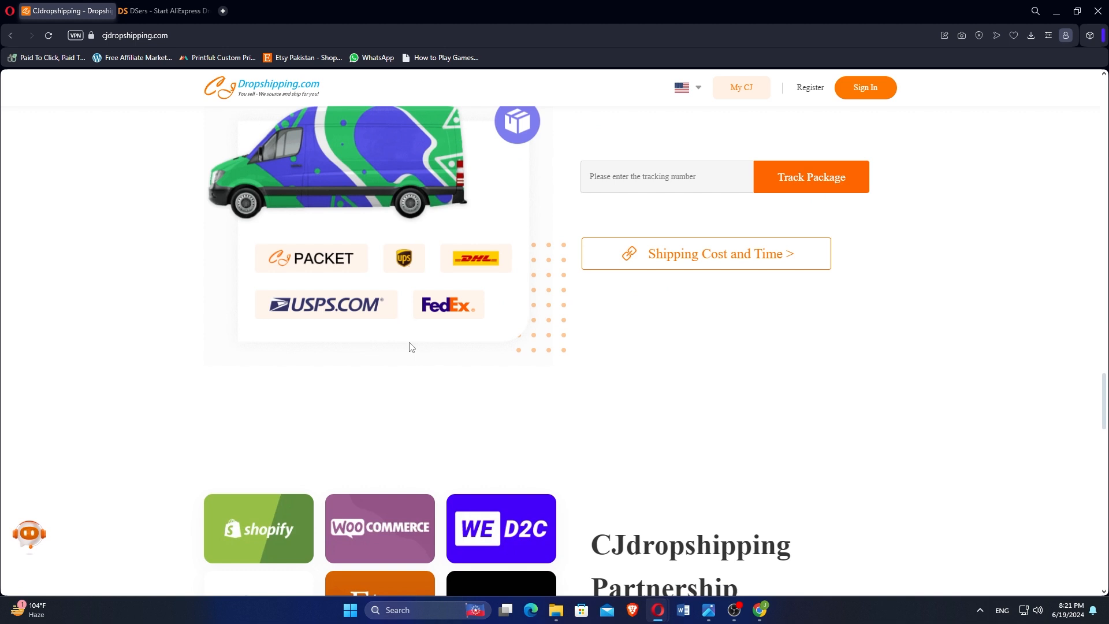
Review DSers' supplier management, bulk AliExpress ordering and order tracking, then return to CJdropshipping.
left_click(164, 11)
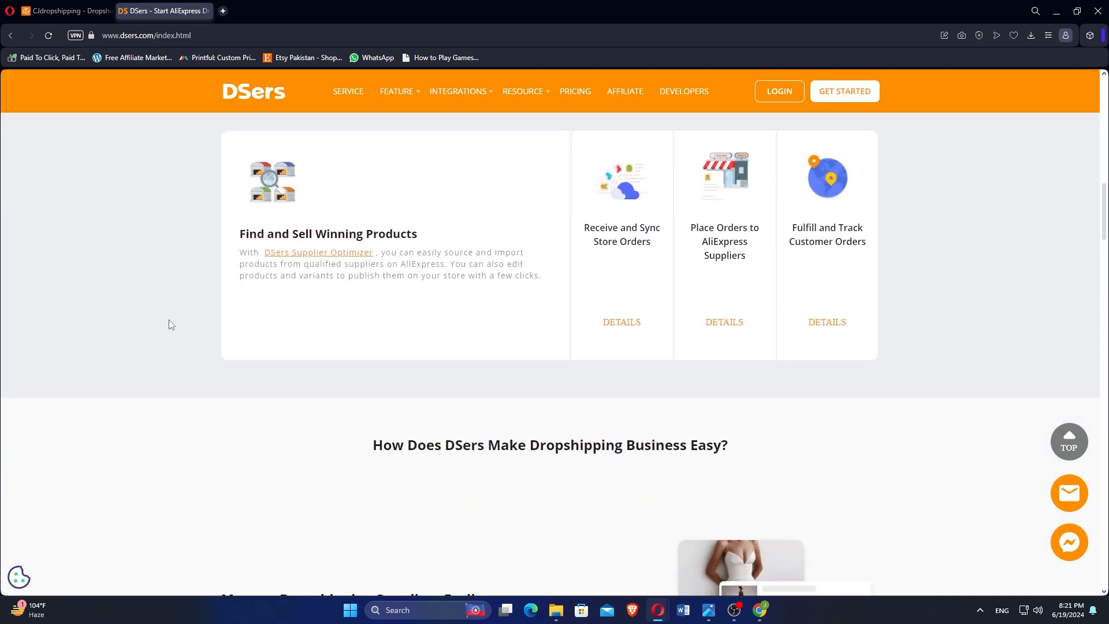
mouse_move(371, 298)
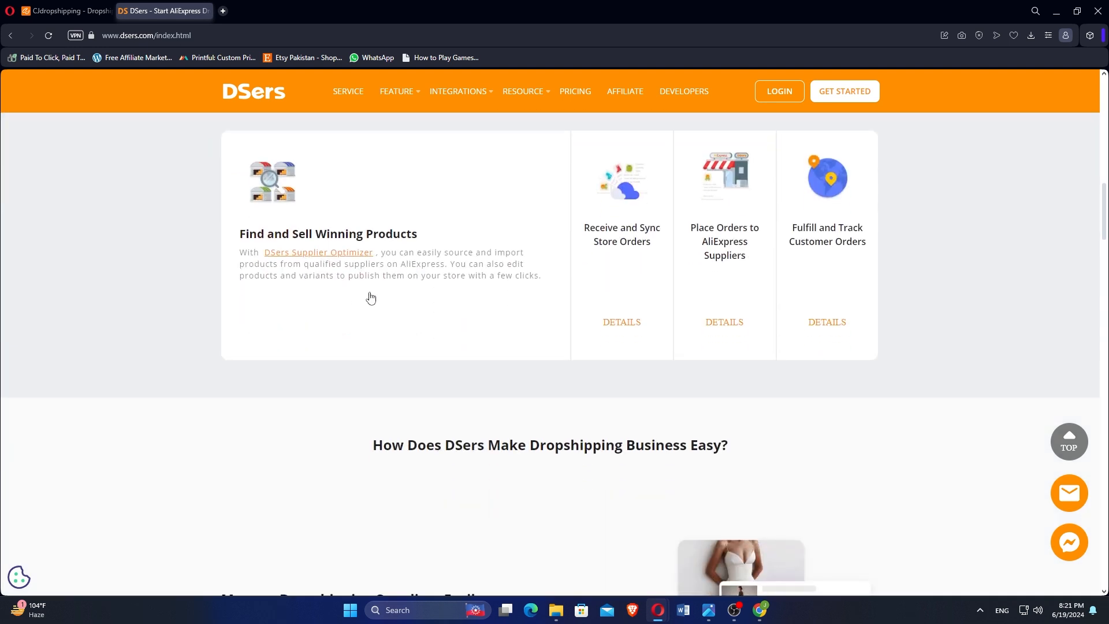
scroll("down", 3)
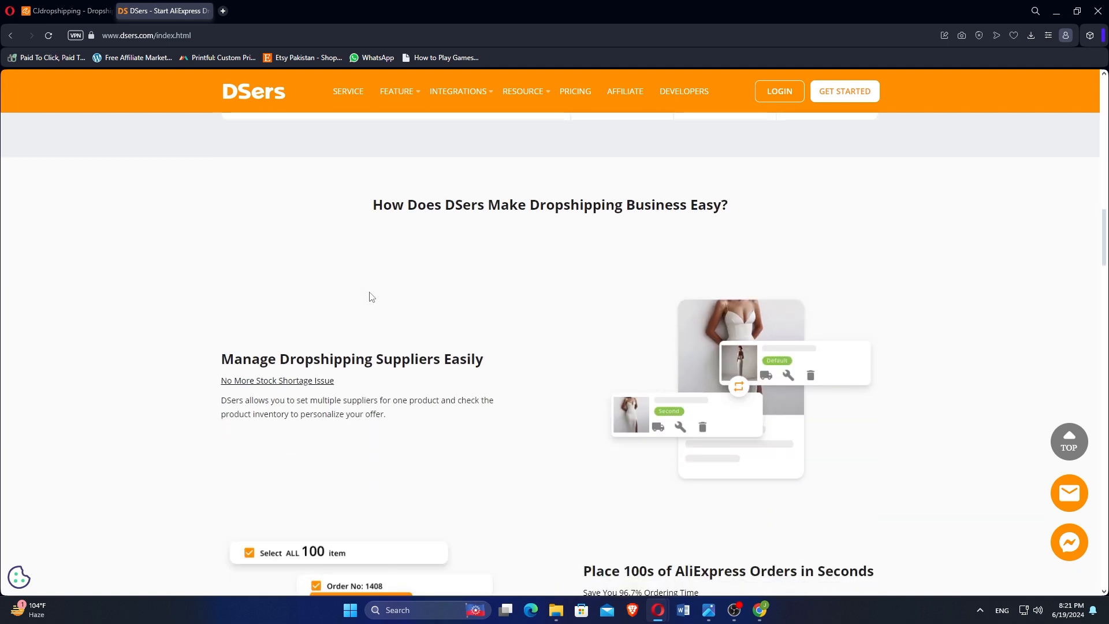
scroll("down", 3)
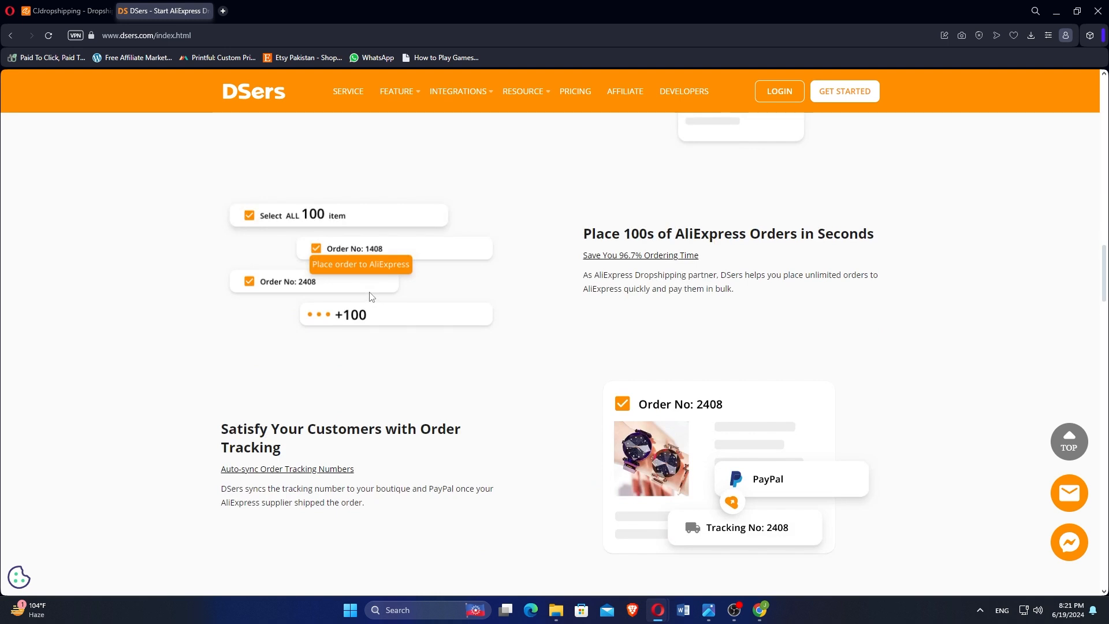
left_click(64, 10)
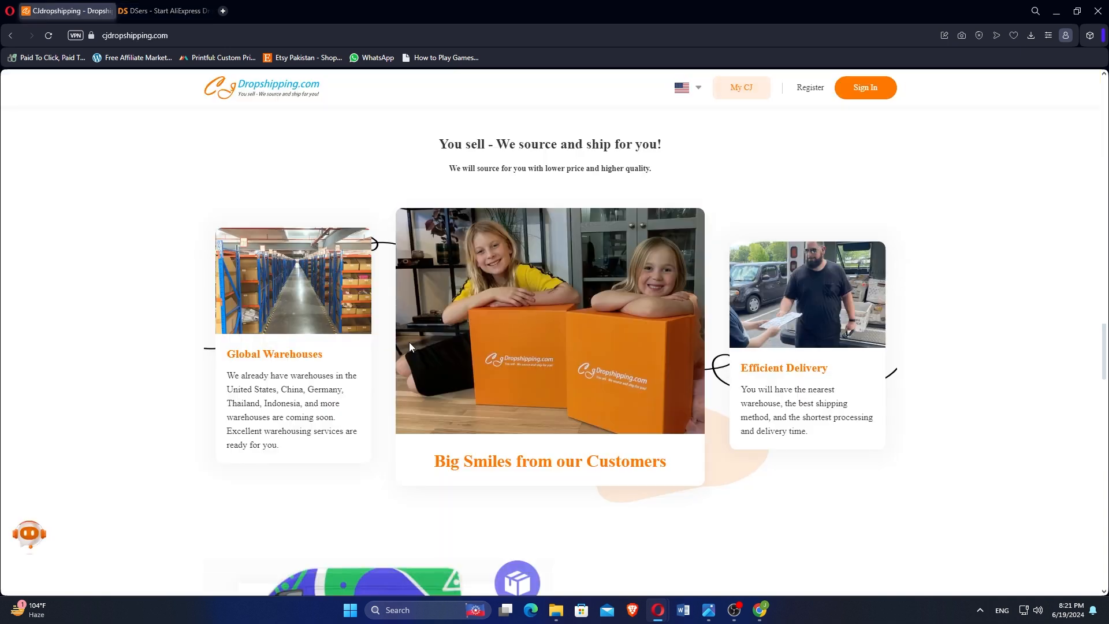
Scroll CJdropshipping past Partnership and the mobile app section down to Reviews and the footer.
scroll("down", 3)
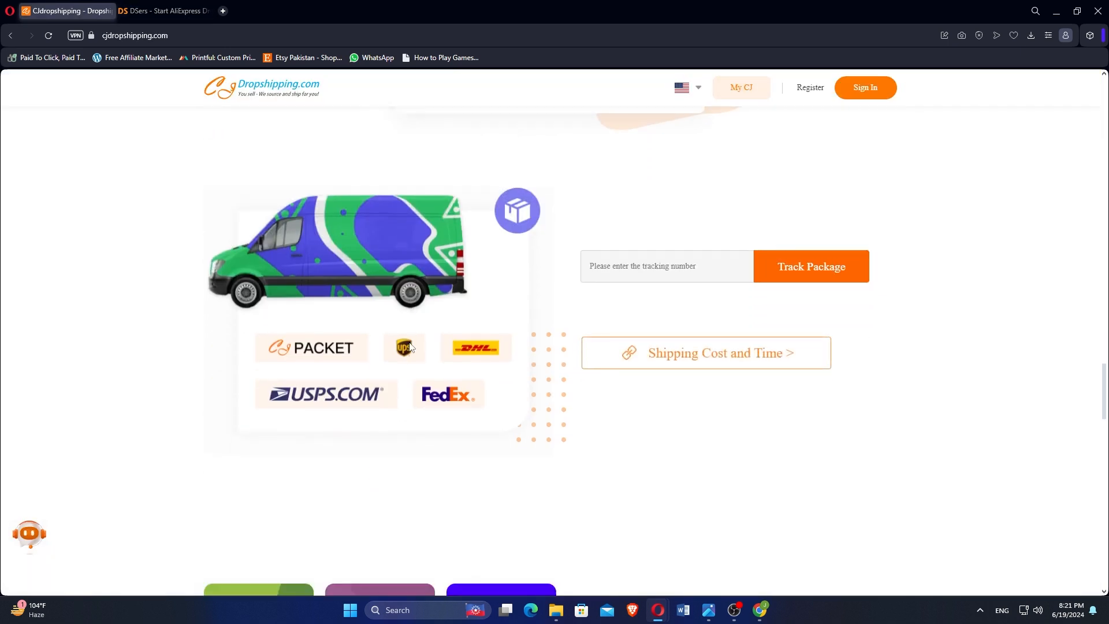
scroll("down", 3)
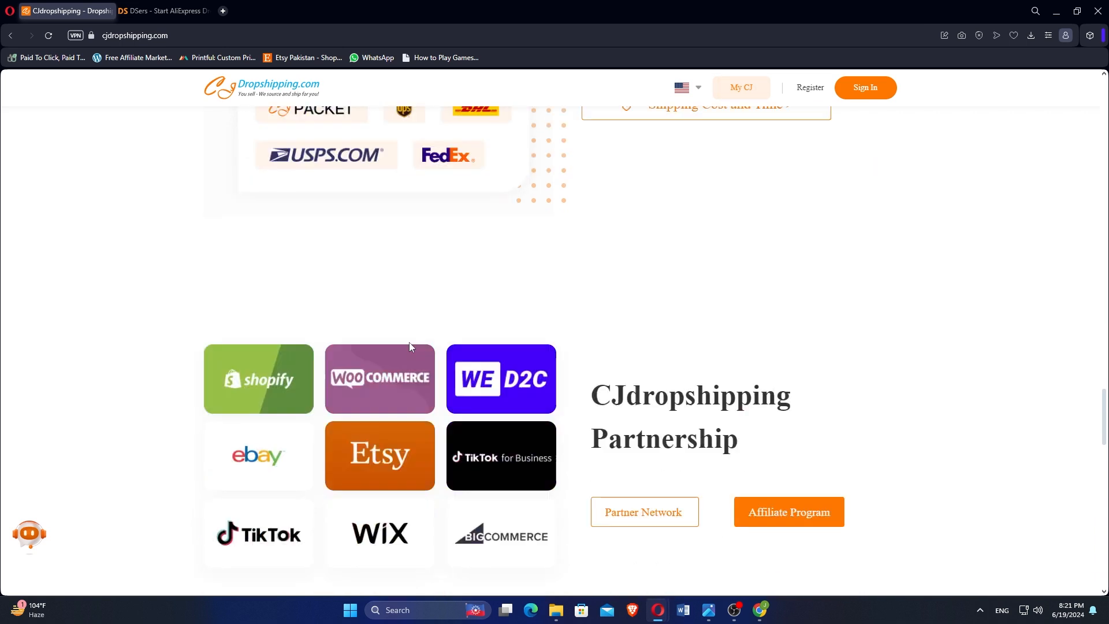
scroll("down", 3)
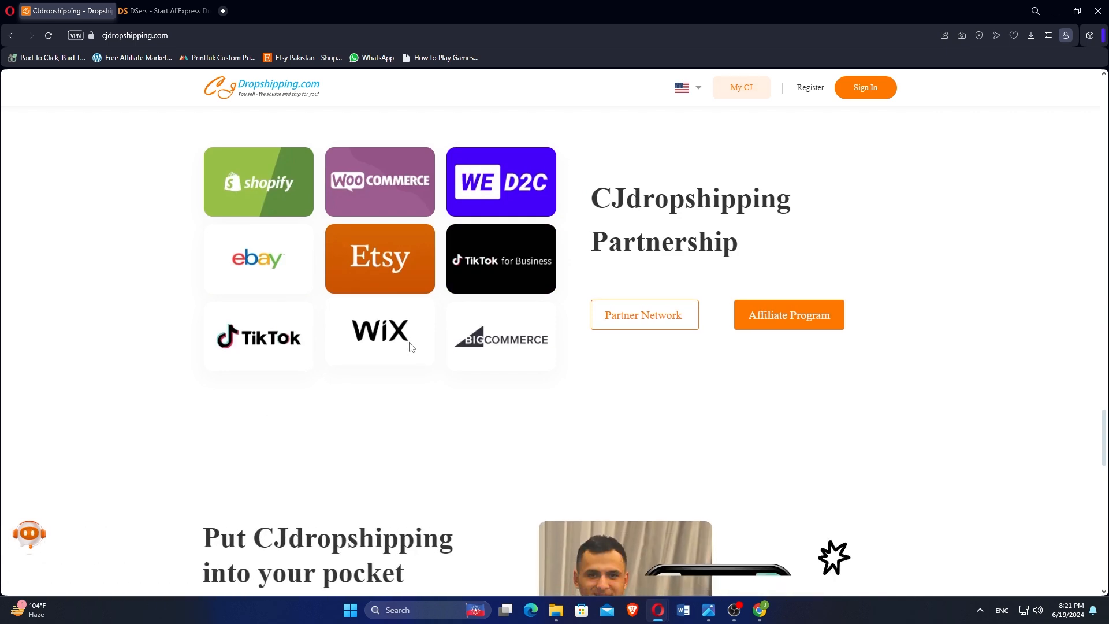
scroll("down", 3)
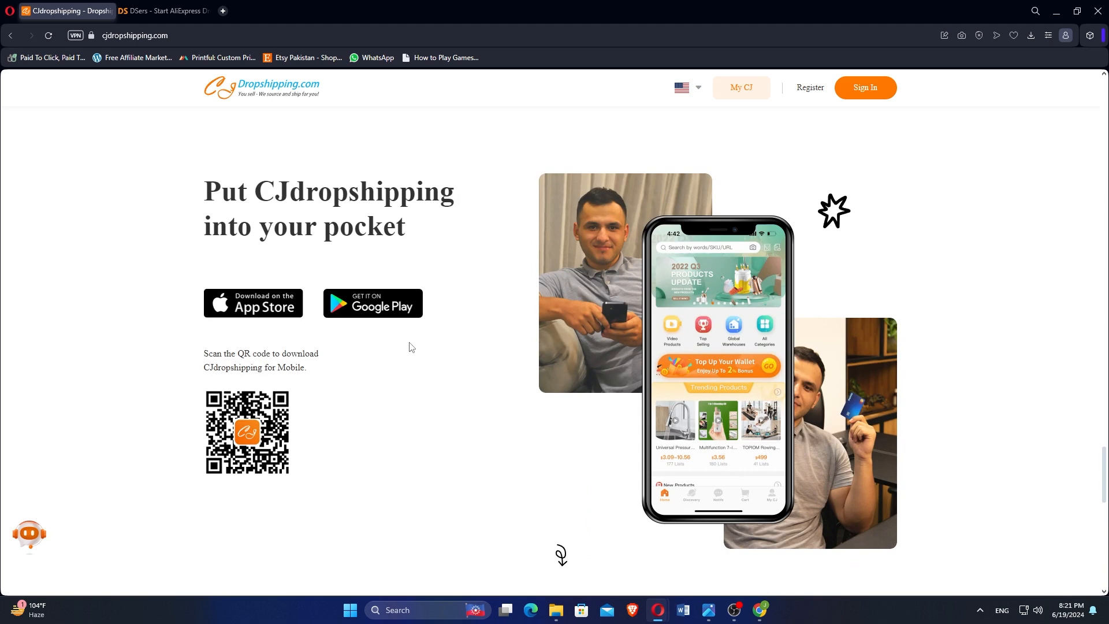
scroll("down", 3)
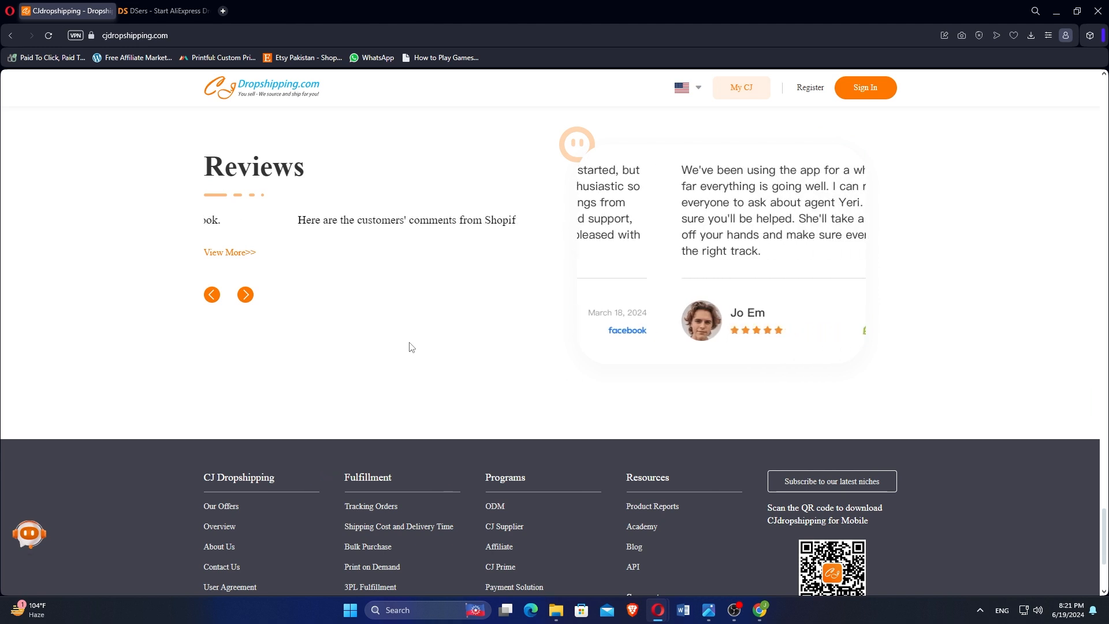
On DSers, scroll from the 24/7 Customer Service banner to the order placing and tracking sections.
left_click(163, 10)
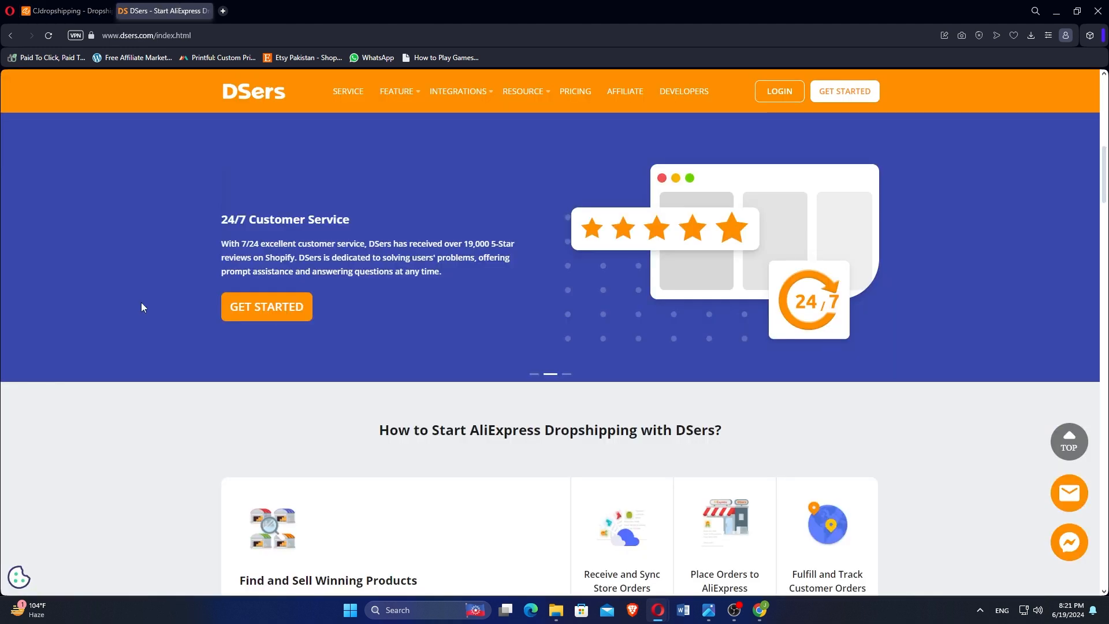
scroll("down", 3)
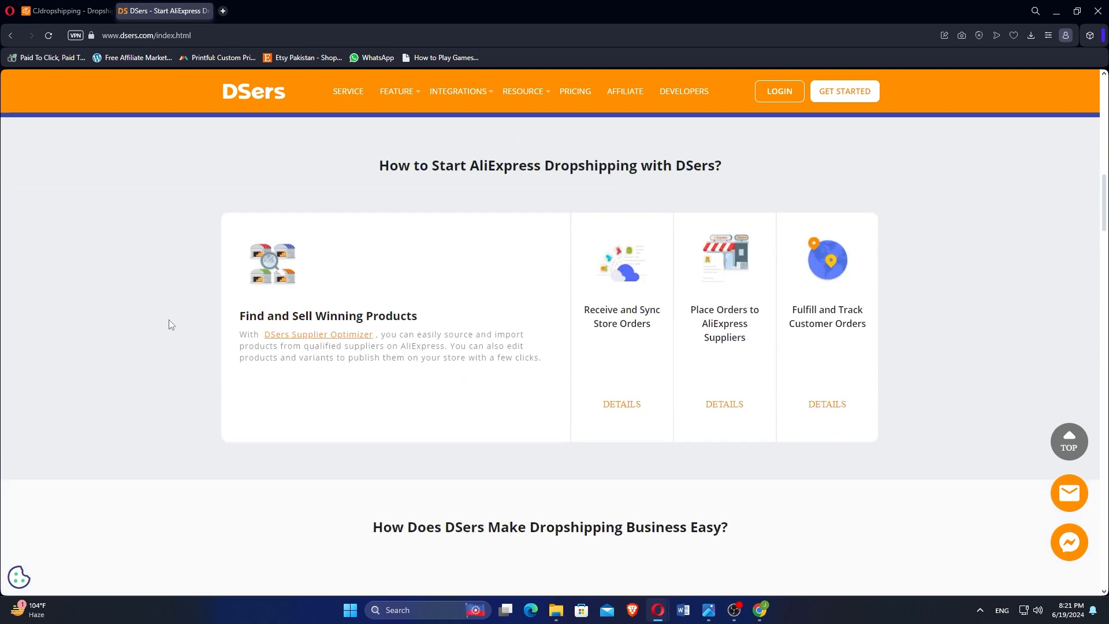
scroll("down", 3)
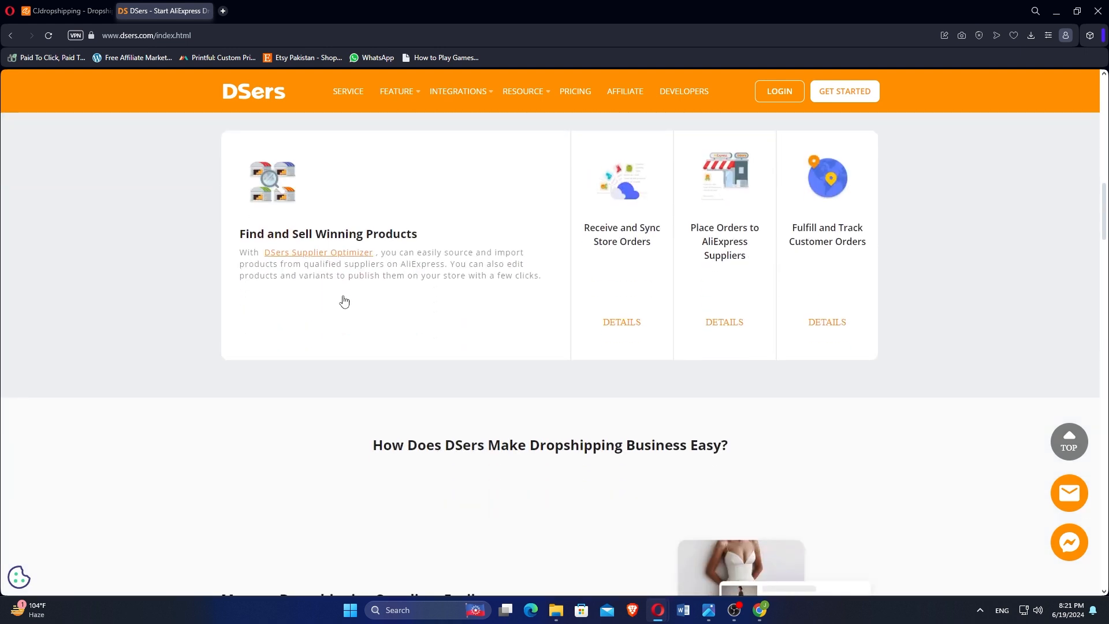
scroll("down", 3)
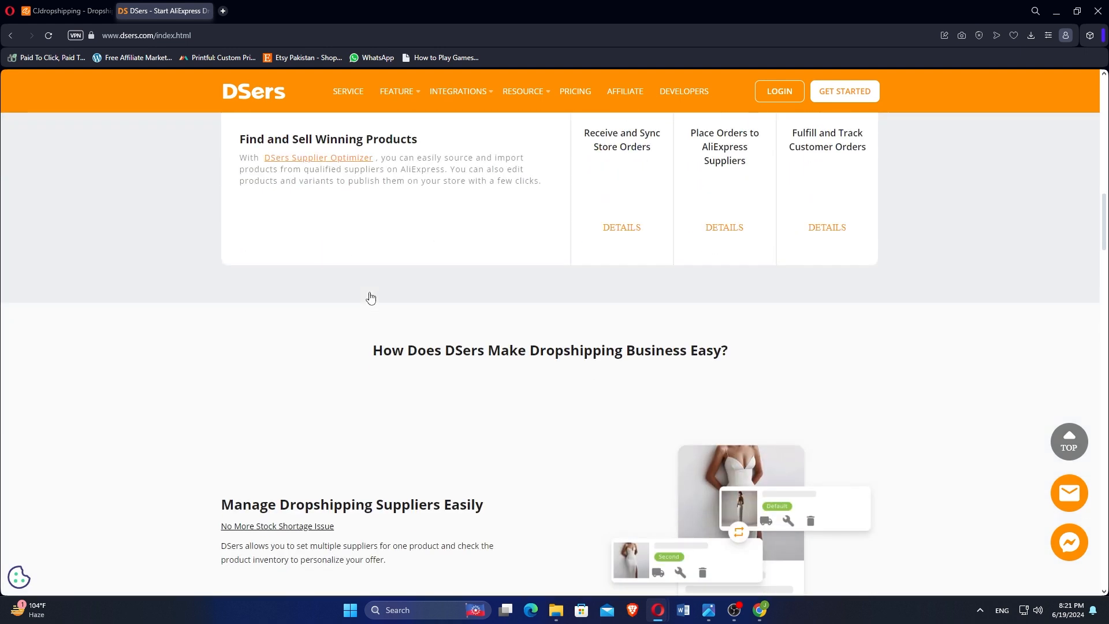
scroll("down", 3)
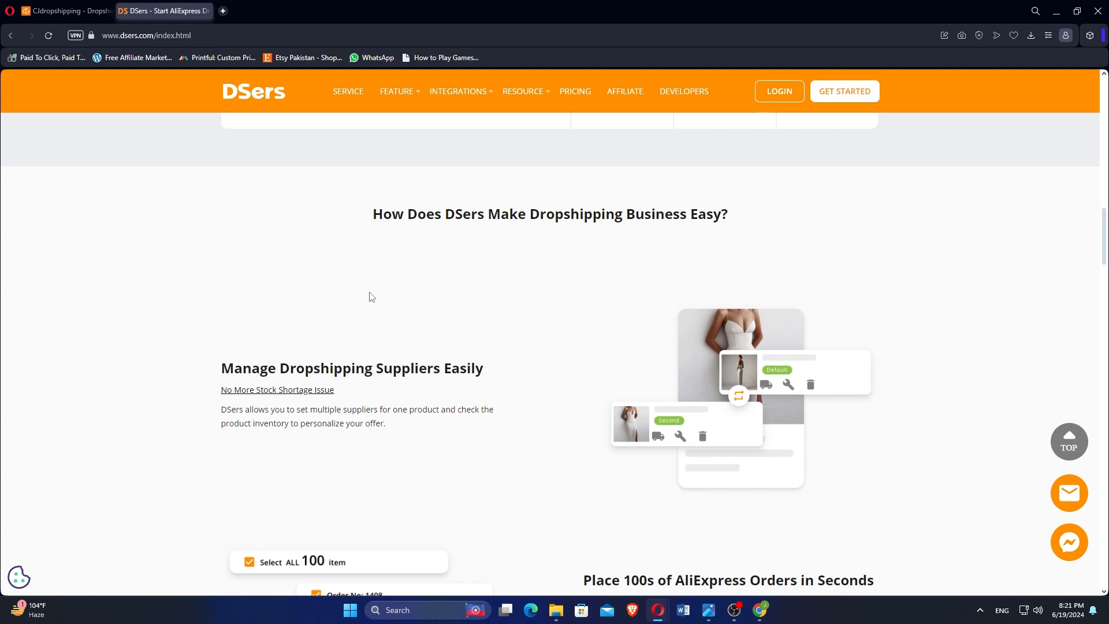
scroll("down", 3)
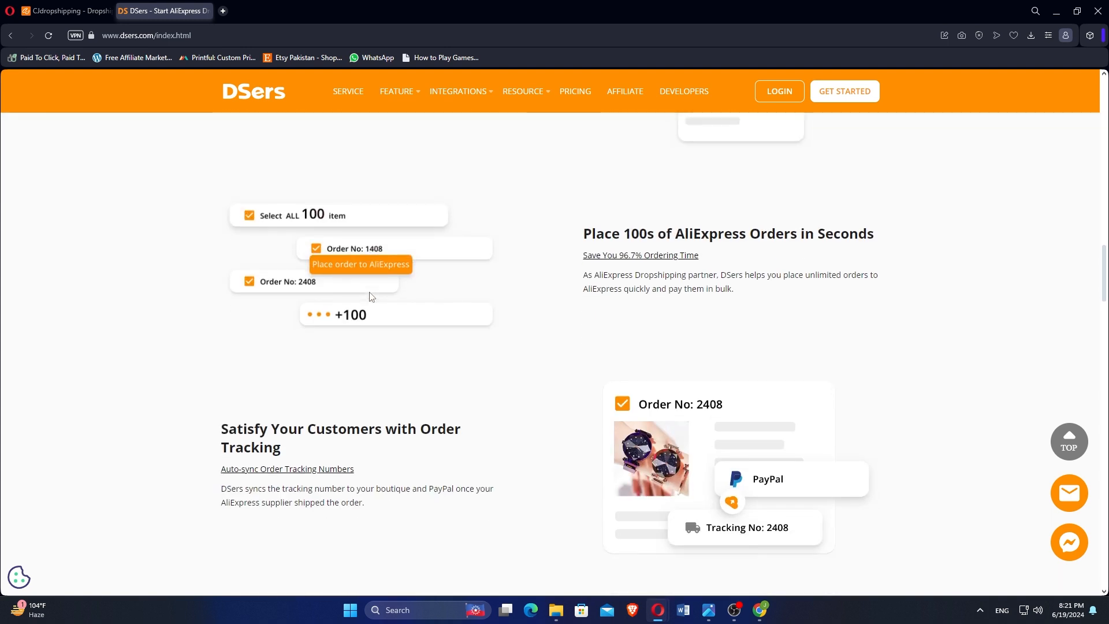